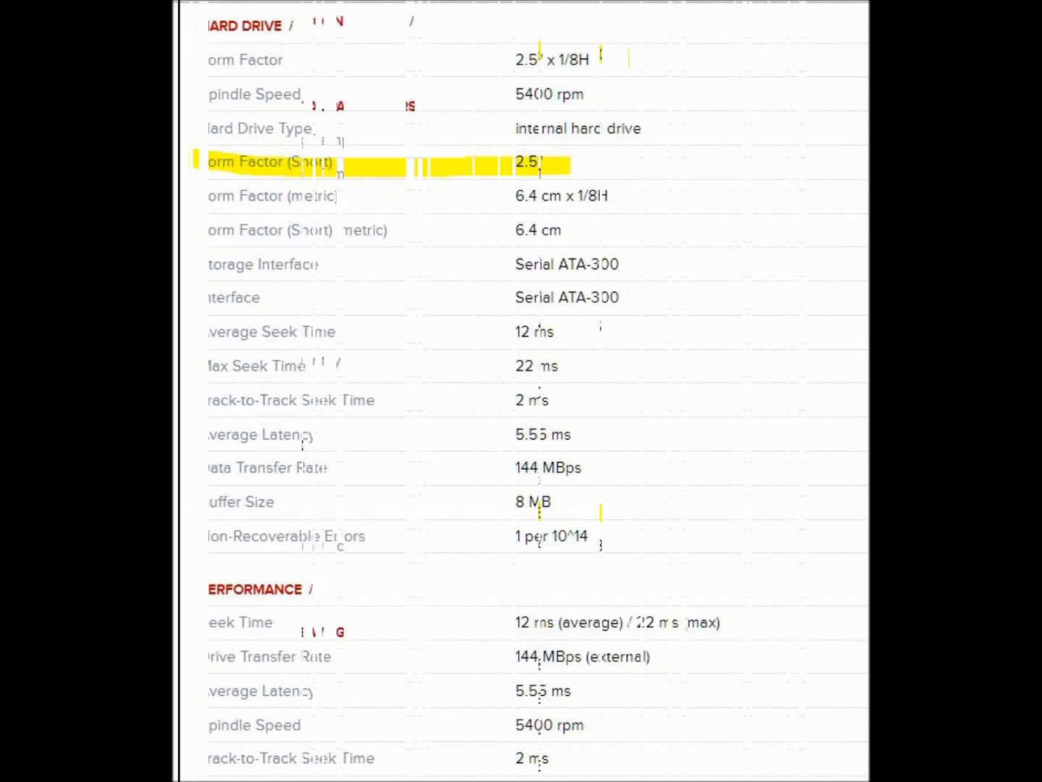
scroll(down, 3)
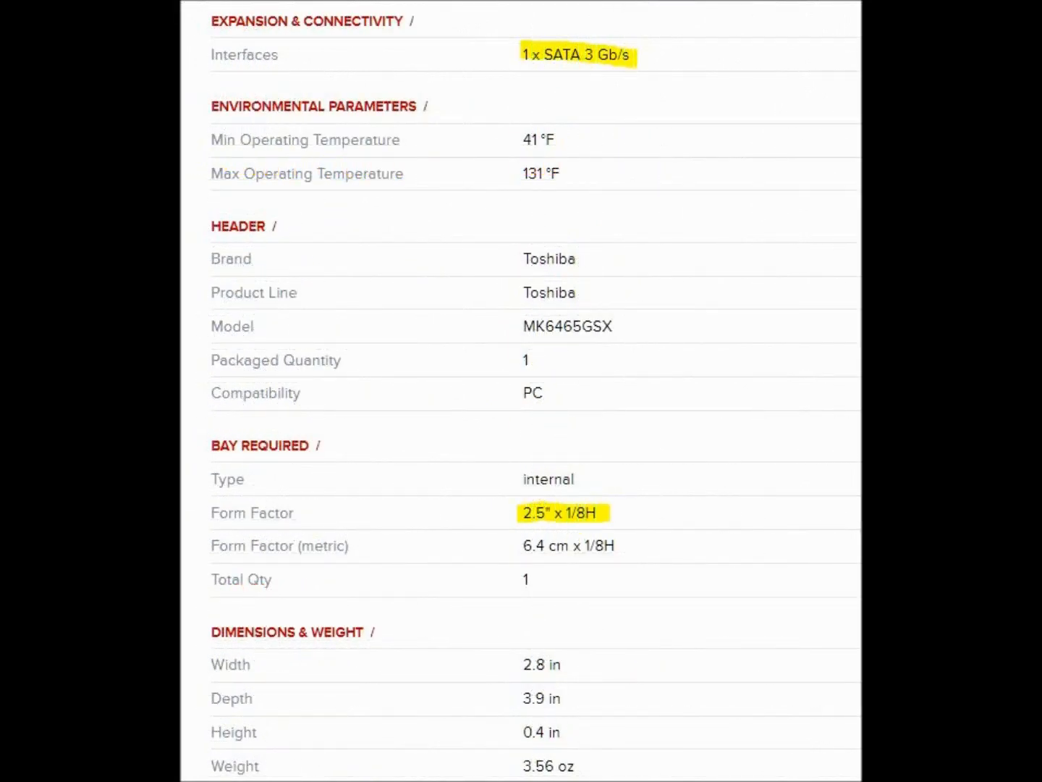